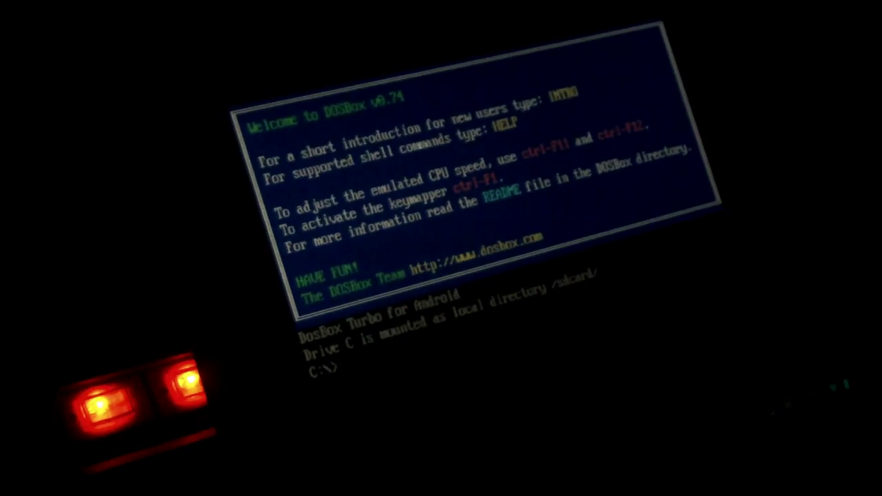
# Begin the imgmount command for drive D with the path entered up to "/REmo
pyautogui.write('img')
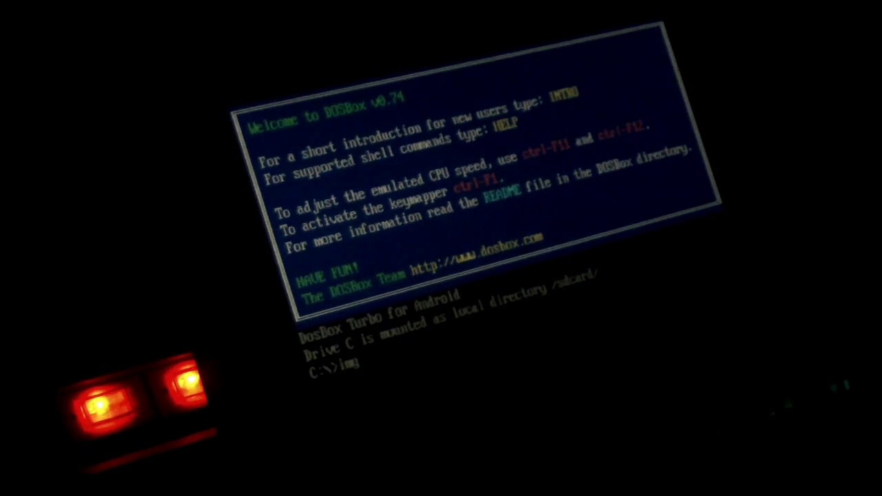
pyautogui.write('gmount d')
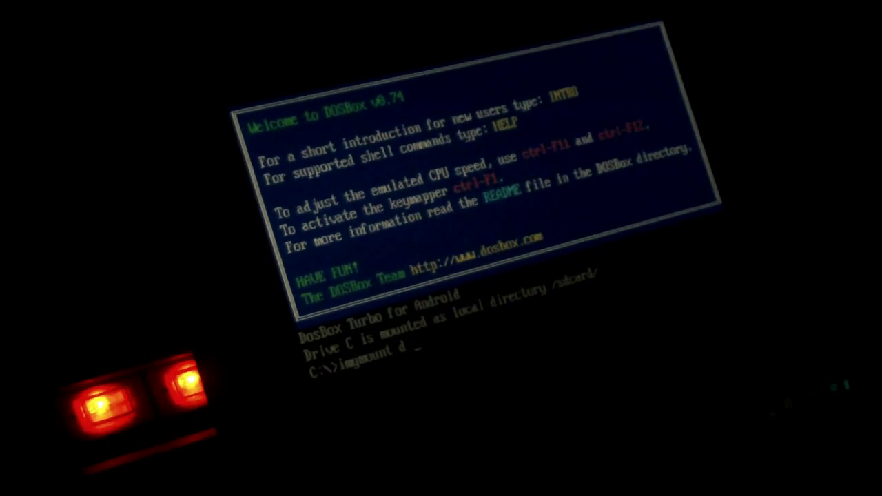
pyautogui.write('"')
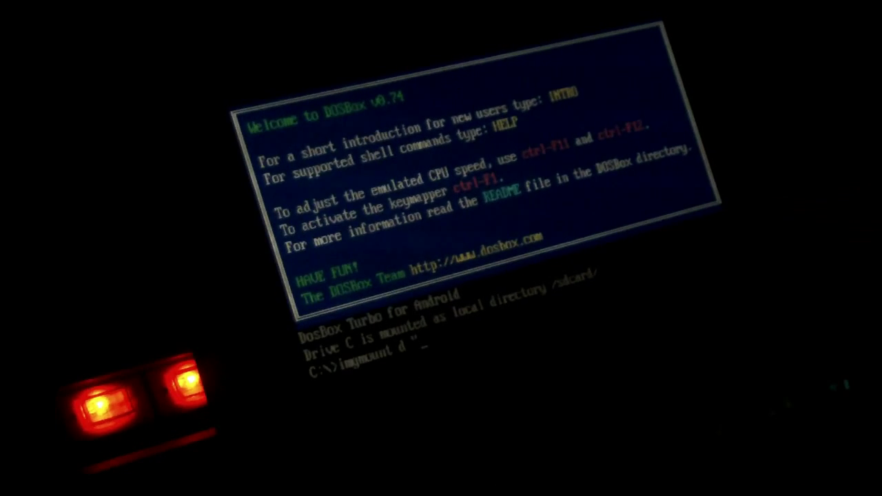
pyautogui.write('/REmovable')
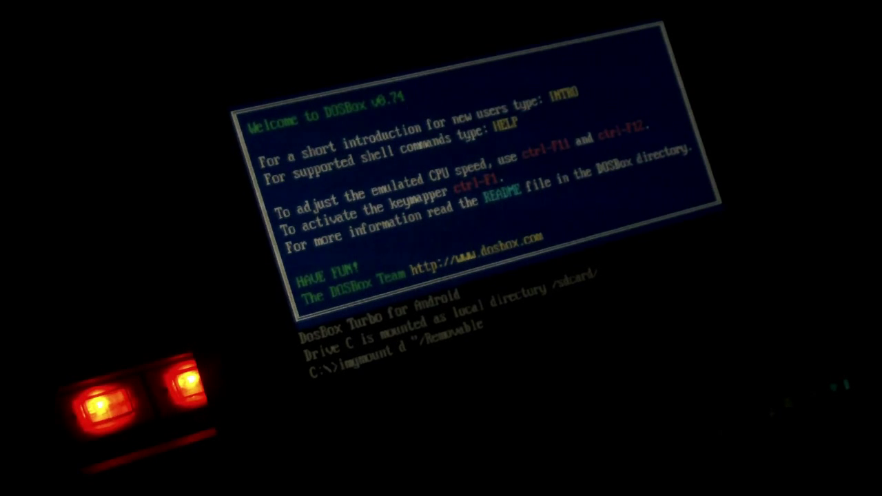
# Complete the MicroSD image path to mount drive D, then switch the prompt to D:
pyautogui.write('MicroSD/dosbox/NIGHT_TRAP1.iso" -t iso')
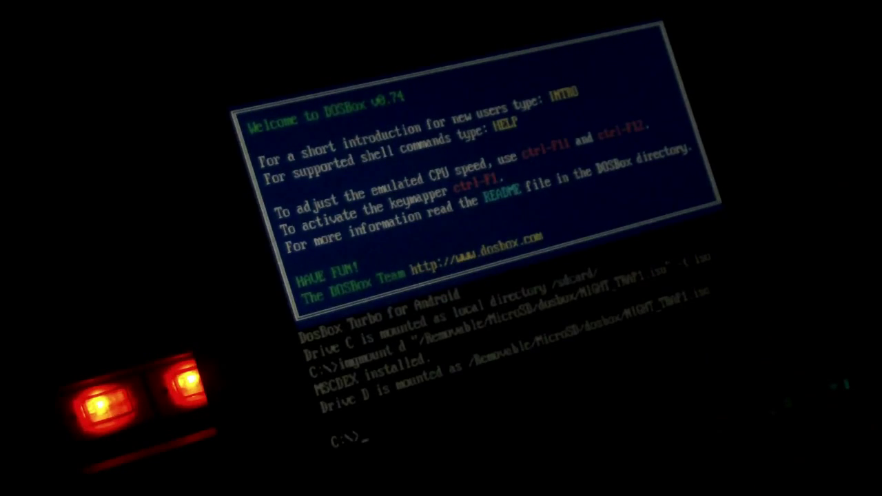
pyautogui.write('d"')
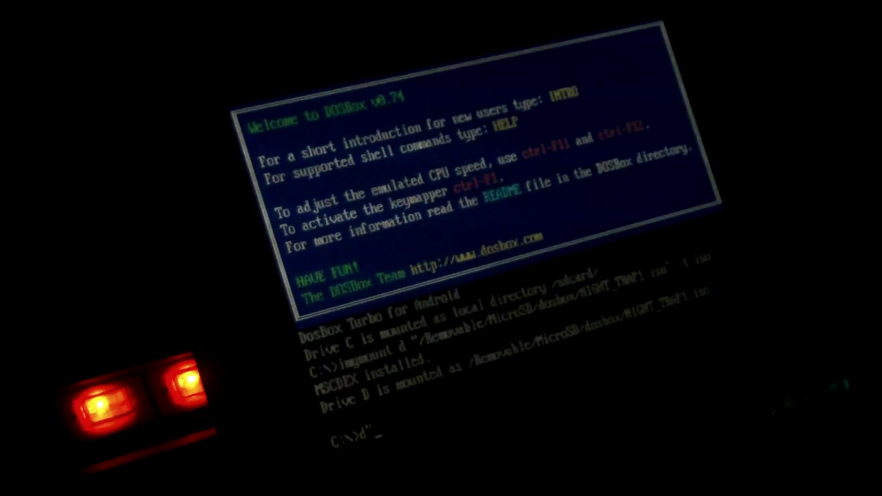
pyautogui.press('Enter')
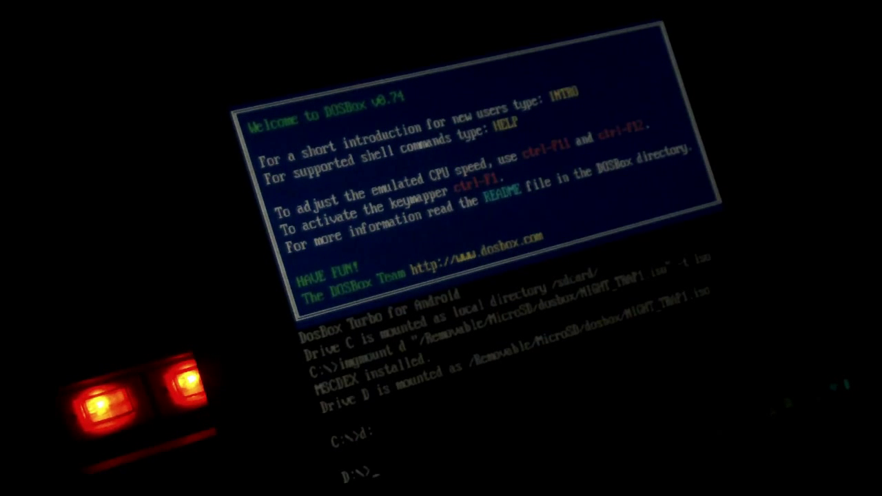